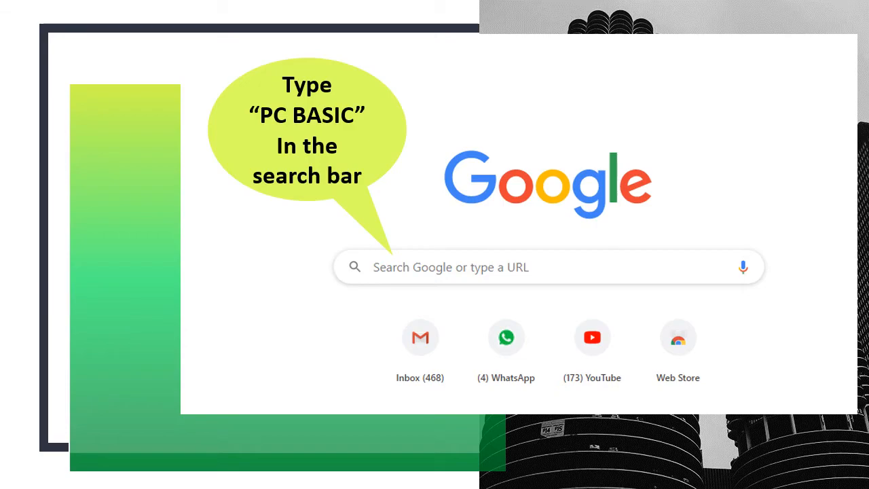
Search Google for 'pc basic'
type("pc basic")
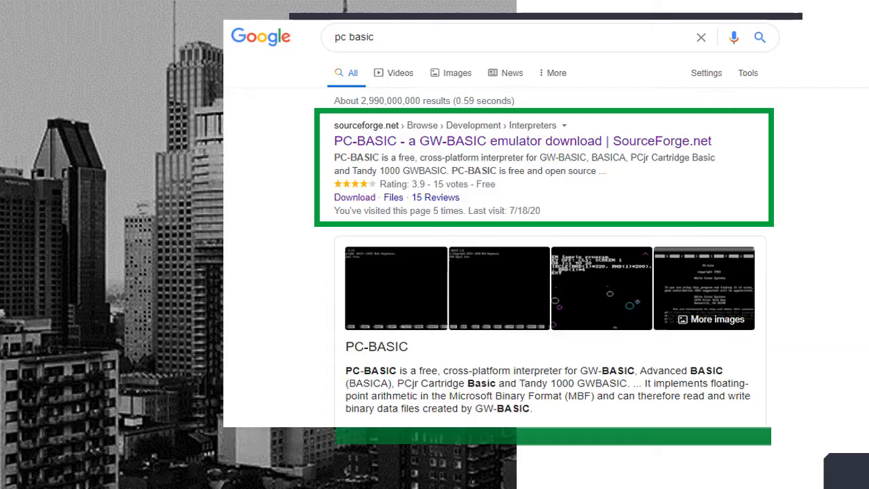
Open the 'PC-BASIC - a GW-BASIC emulator download | SourceForge.net' result
left_click(522, 140)
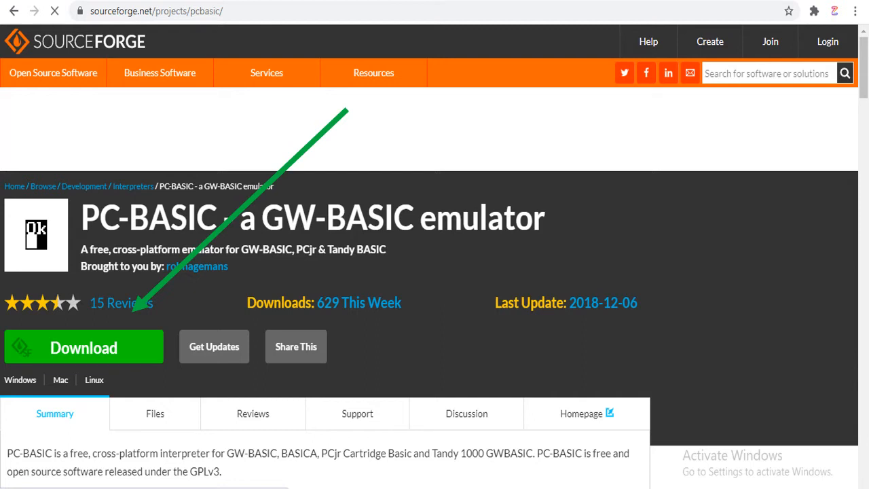
Download the PC-BASIC Windows installer pcbasic-v1.2.14-win32 from SourceForge
left_click(84, 346)
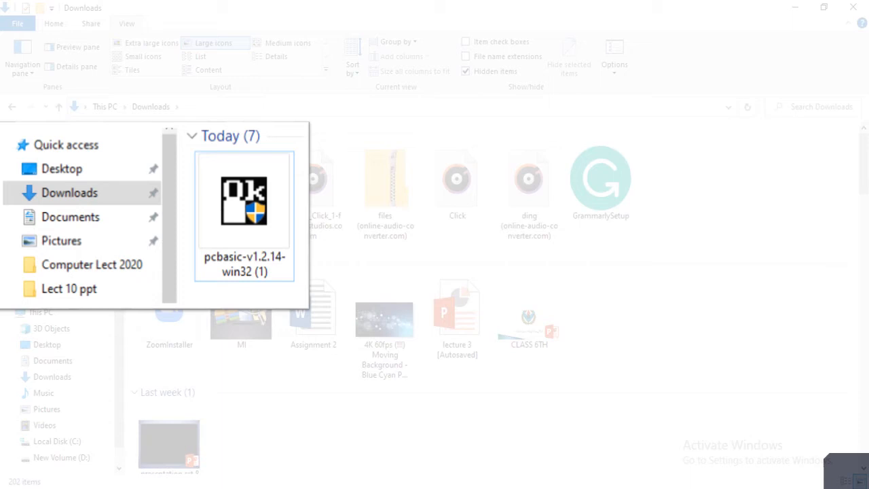
Install PC-BASIC 1.2 for anyone with the default folder and shortcuts, then close setup
double_click(243, 207)
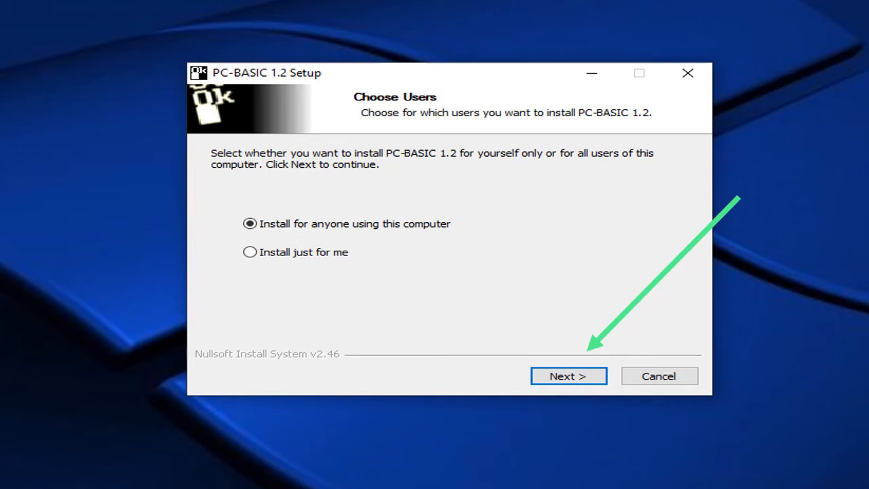
left_click(568, 375)
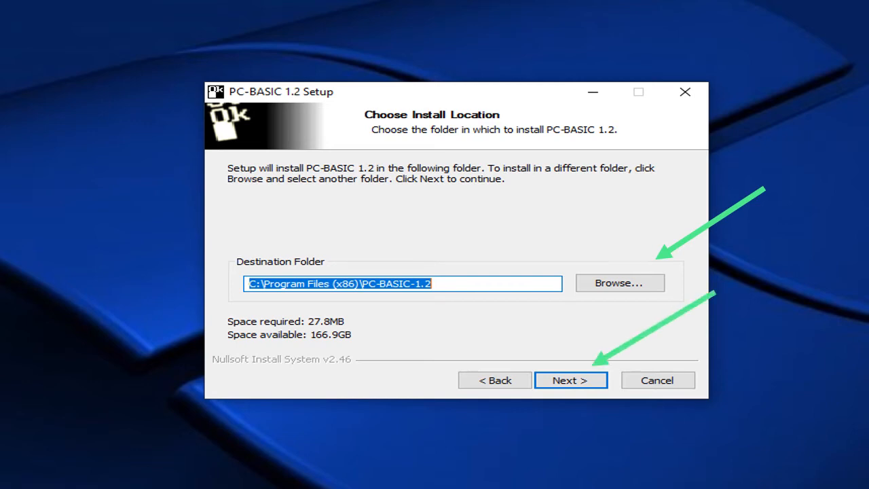
left_click(571, 380)
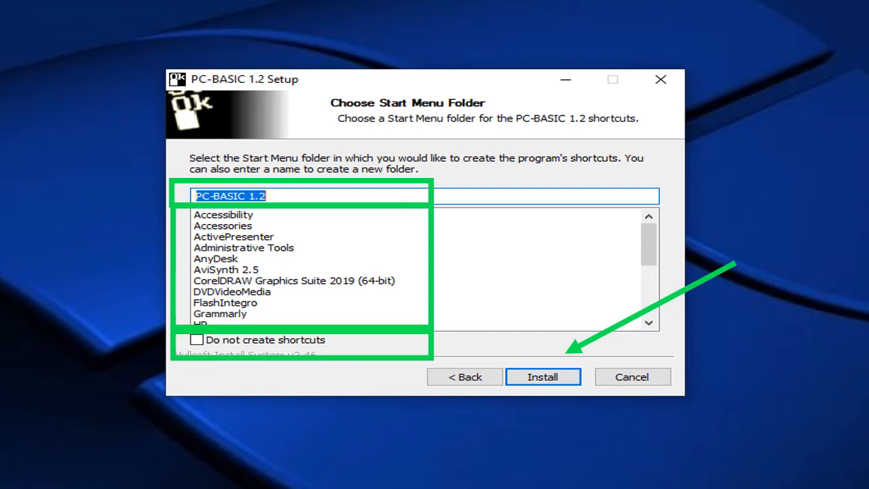
left_click(542, 377)
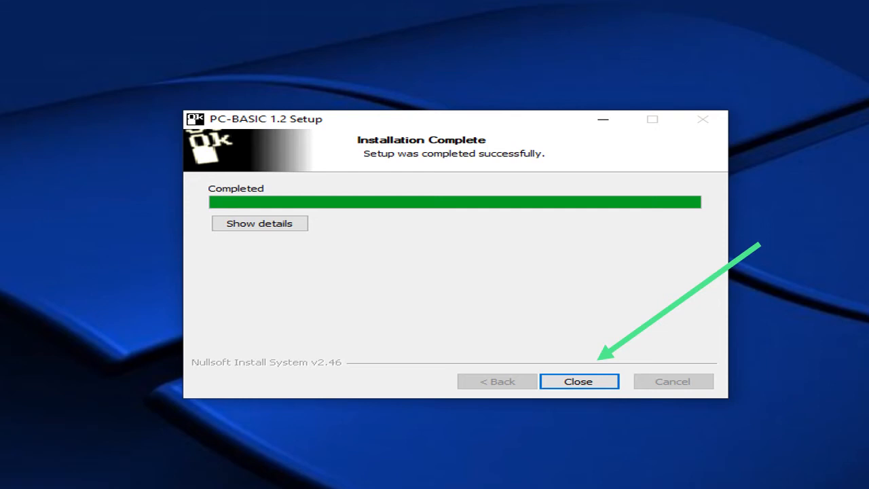
left_click(578, 381)
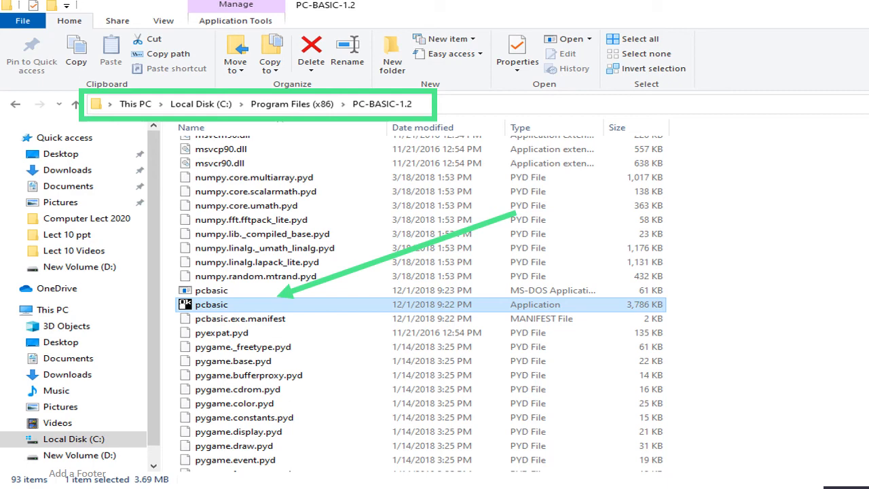
Right-click pcbasic in Program Files (x86)\PC-BASIC-1.2 to reach its Send to options
right_click(211, 305)
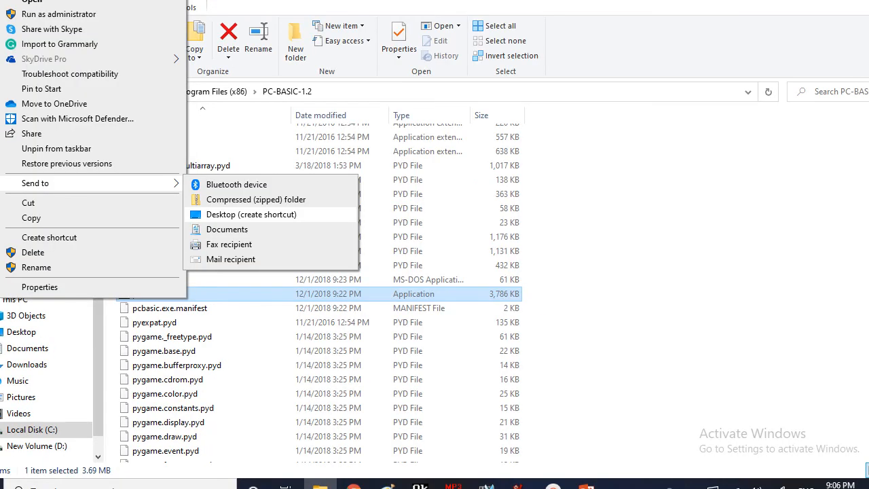